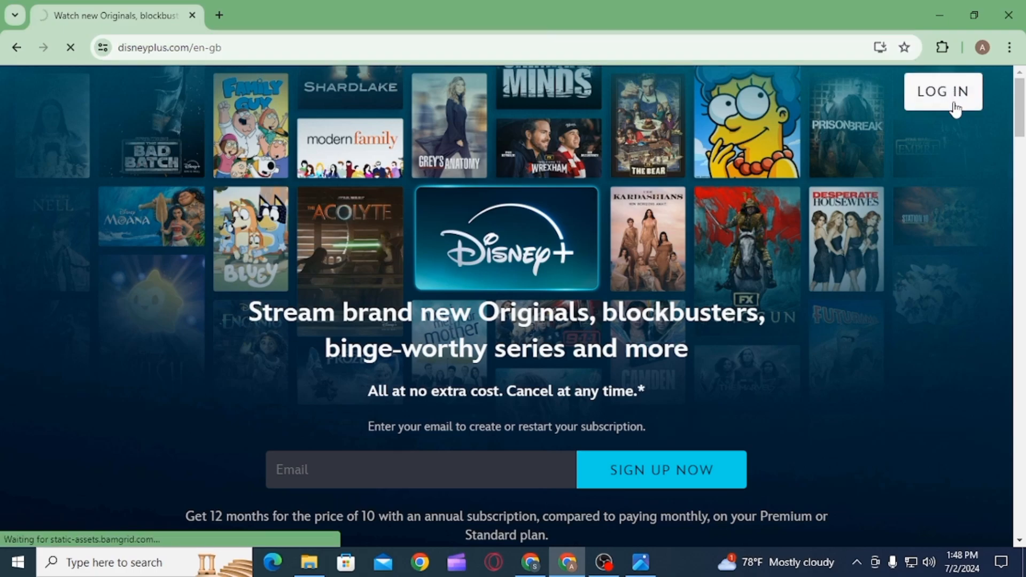
- Scroll down the Disney+ welcome page past the Originals and sign-up offer
{"action": "scroll", "scroll_direction": "down", "scroll_amount": 3}
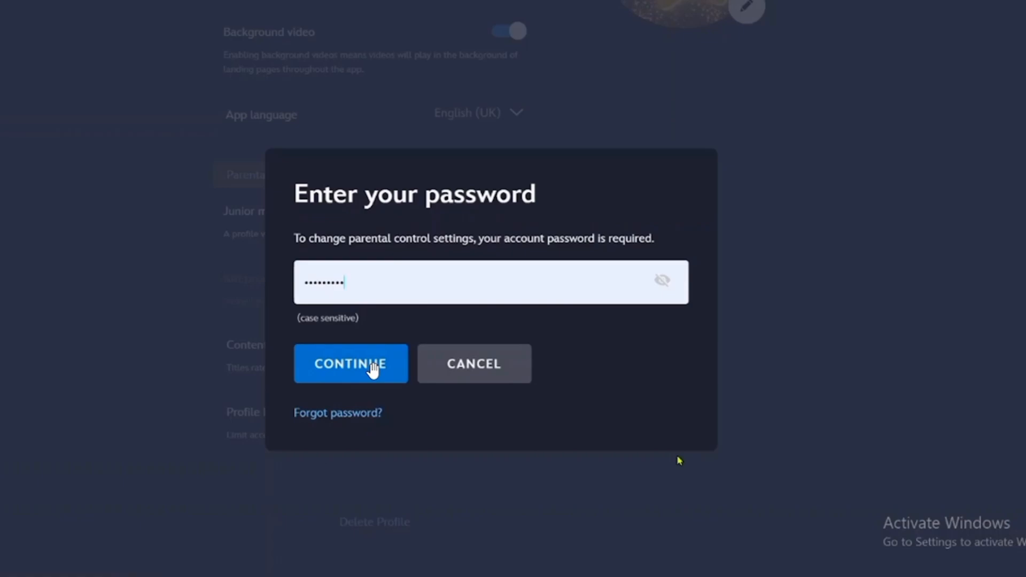
- Confirm the account password to unlock the Profile PIN parental control settings
{"action": "left_click", "coordinate": [351, 364]}
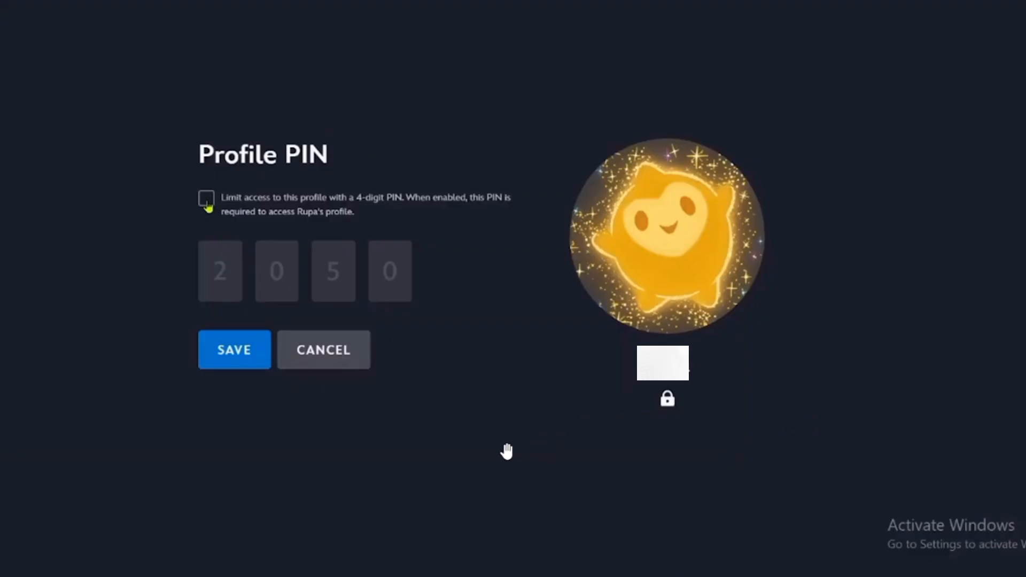
{"action": "mouse_move", "coordinate": [536, 441]}
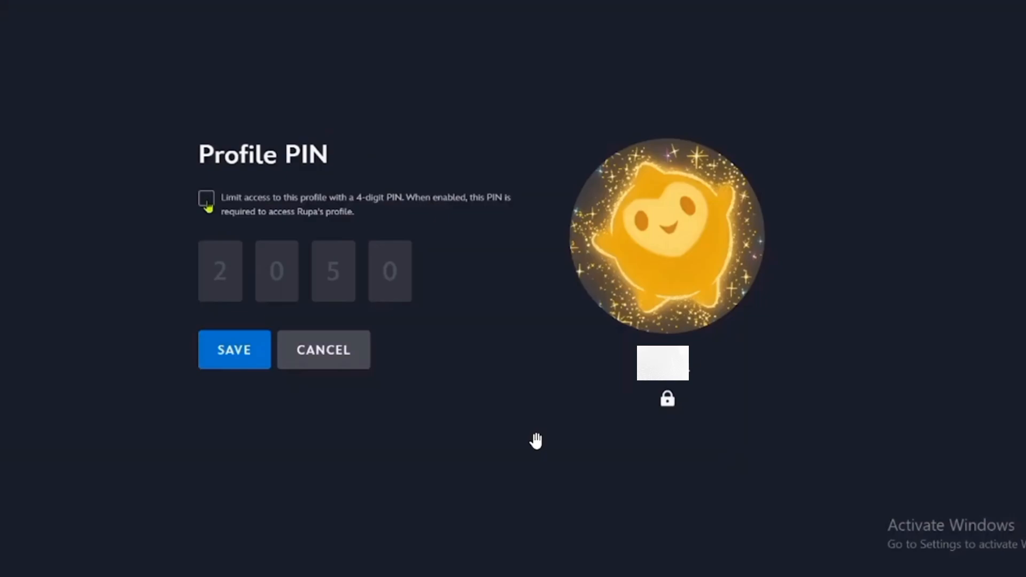